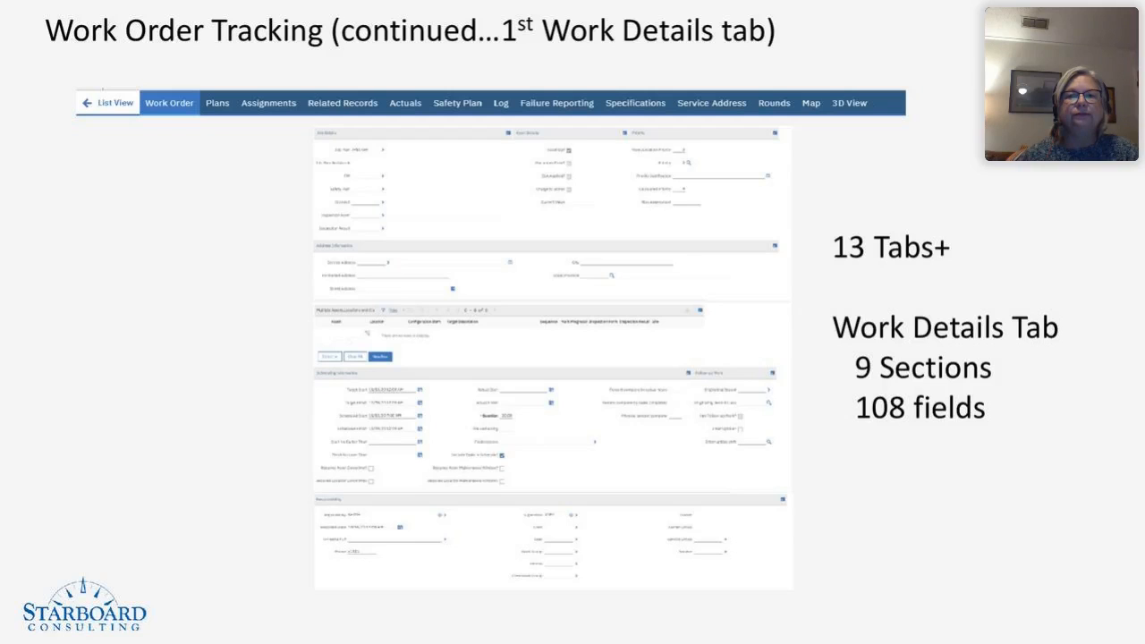
# Step: Advance from the Work Details tab slide to the Quick Reporting slide
pyautogui.press('Right')
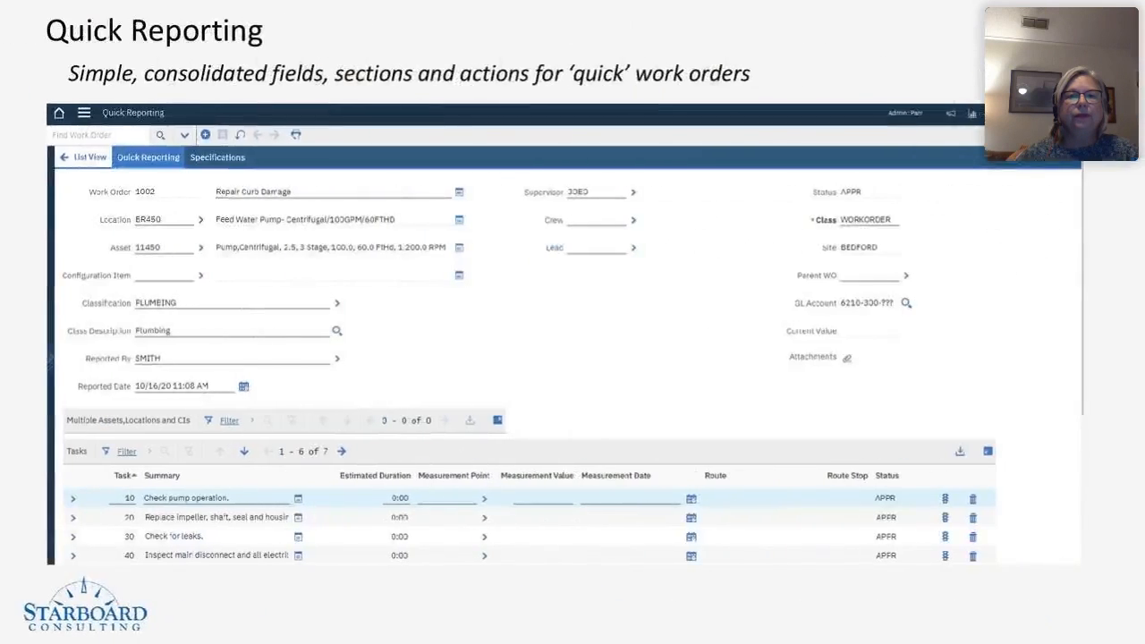